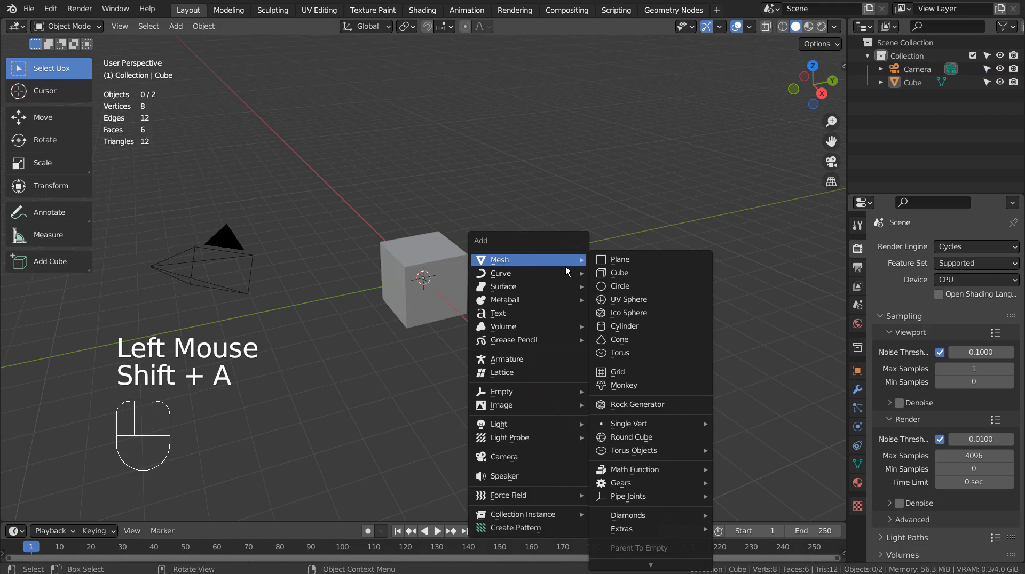
{"action": "mouse_move", "coordinate": [527, 273]}
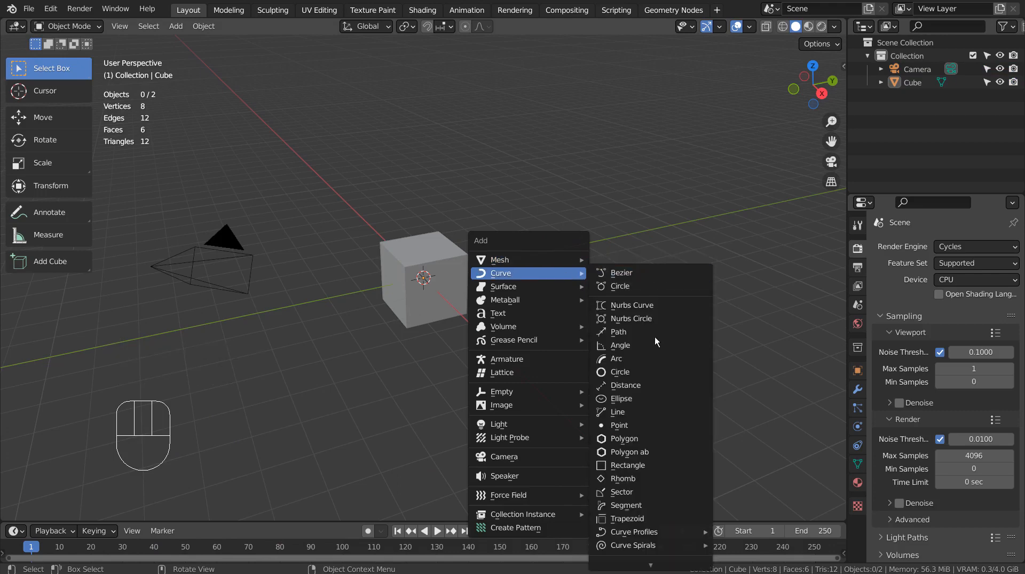
{"action": "mouse_move", "coordinate": [660, 372]}
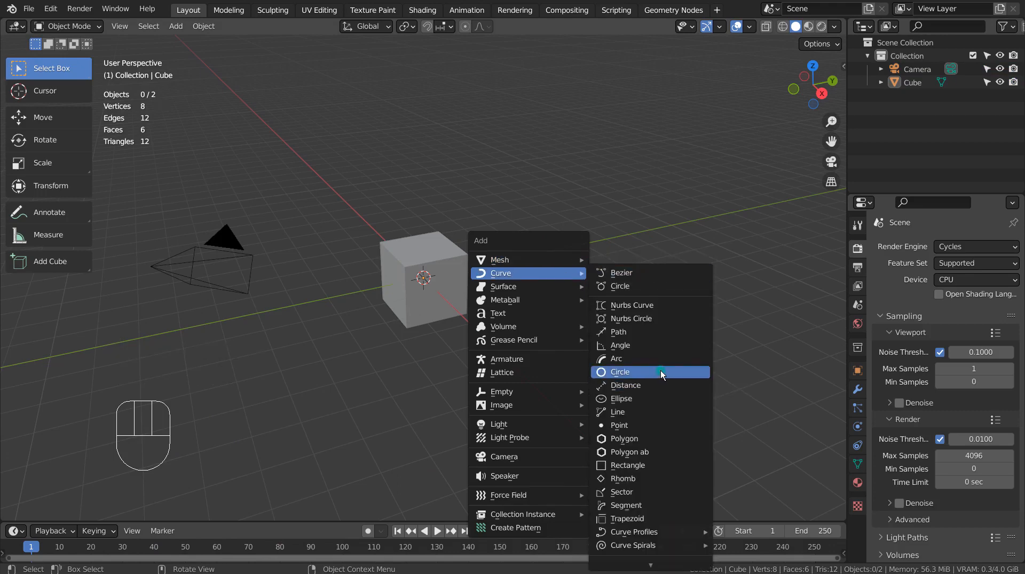
- Add a Curve > Circle object at the world origin, surrounding the cube
{"action": "left_click", "coordinate": [620, 372]}
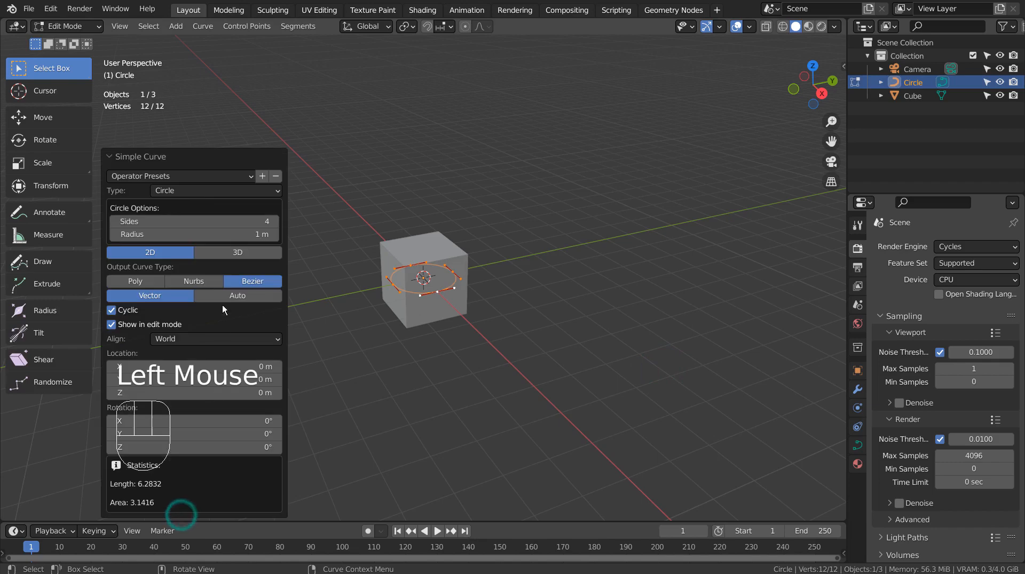
- Scale the circle into a wide ring and clear the camera's location and rotation
{"action": "left_click", "coordinate": [238, 253]}
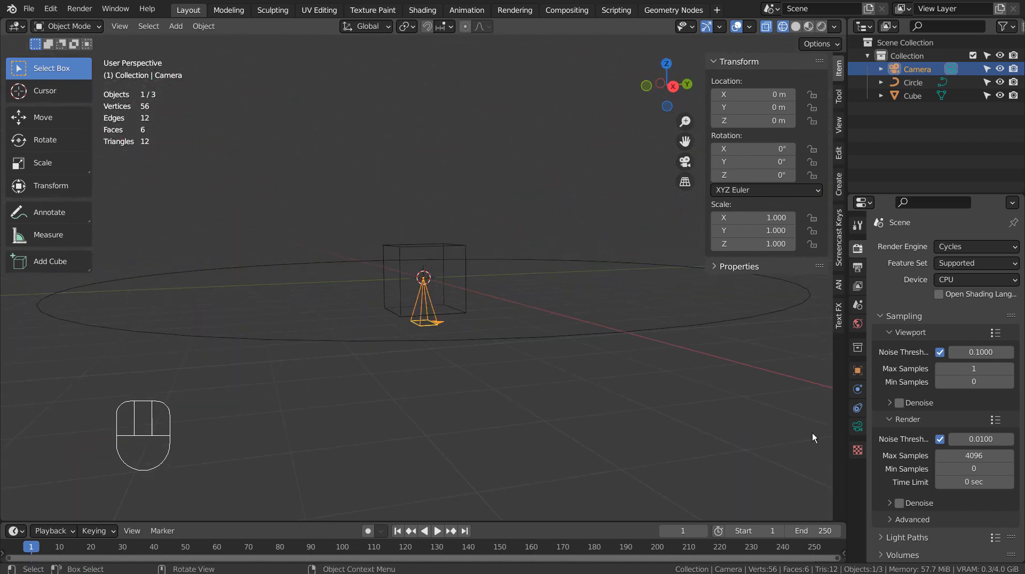
- Add a Follow Path constraint targeting Circle with Follow Curve on, and set End frame to 100
{"action": "left_click", "coordinate": [944, 247]}
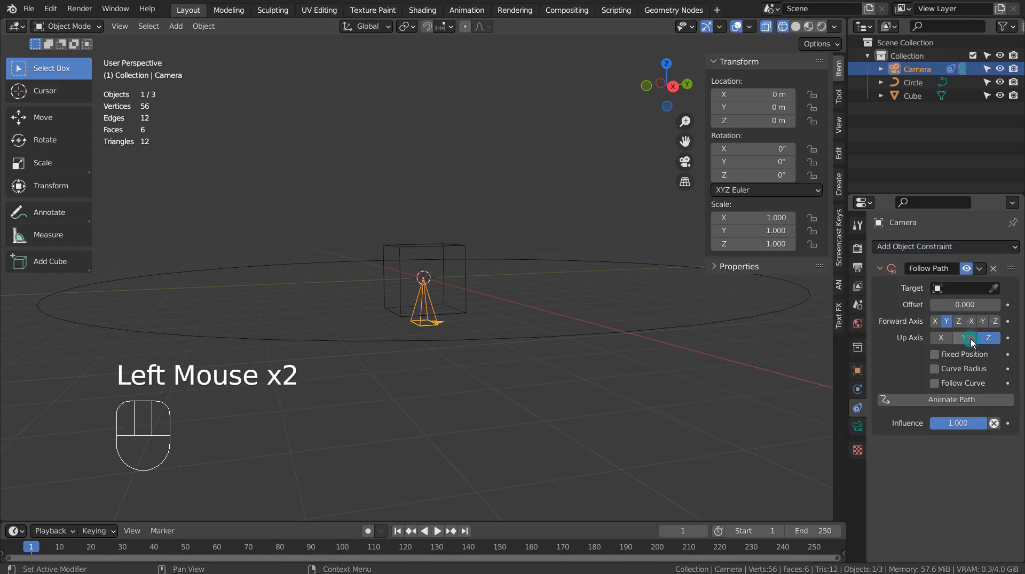
{"action": "left_click", "coordinate": [961, 288]}
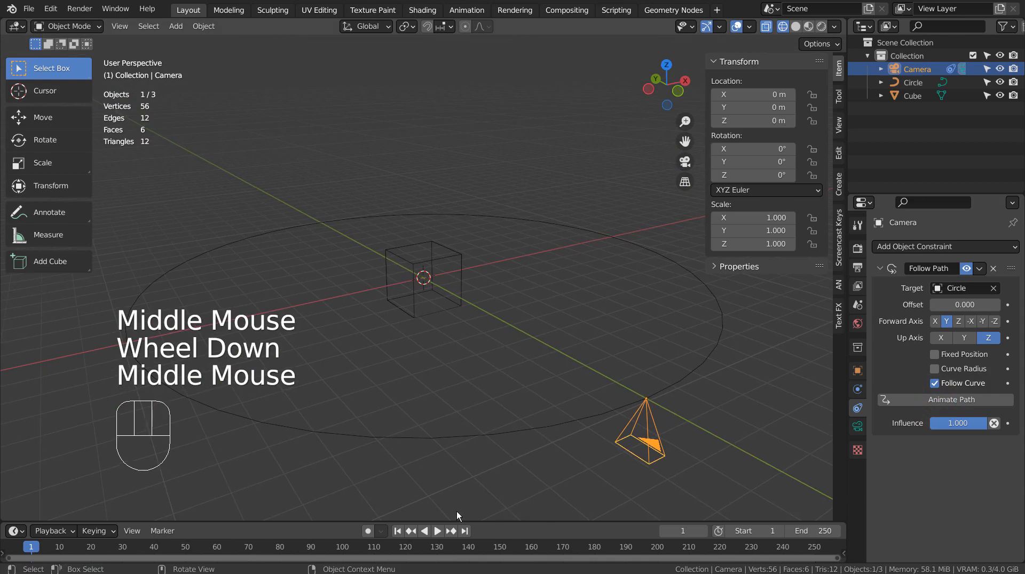
{"action": "left_click", "coordinate": [438, 531]}
{"action": "type", "text": "100"}
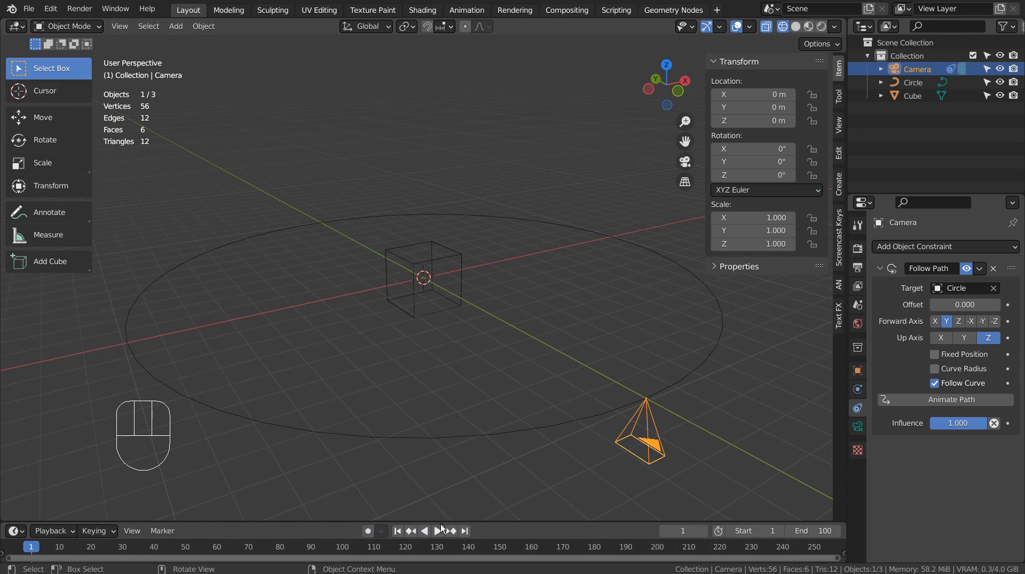
- Preview the path motion, then add a Track To constraint on the camera targeting Cube
{"action": "left_click", "coordinate": [438, 531]}
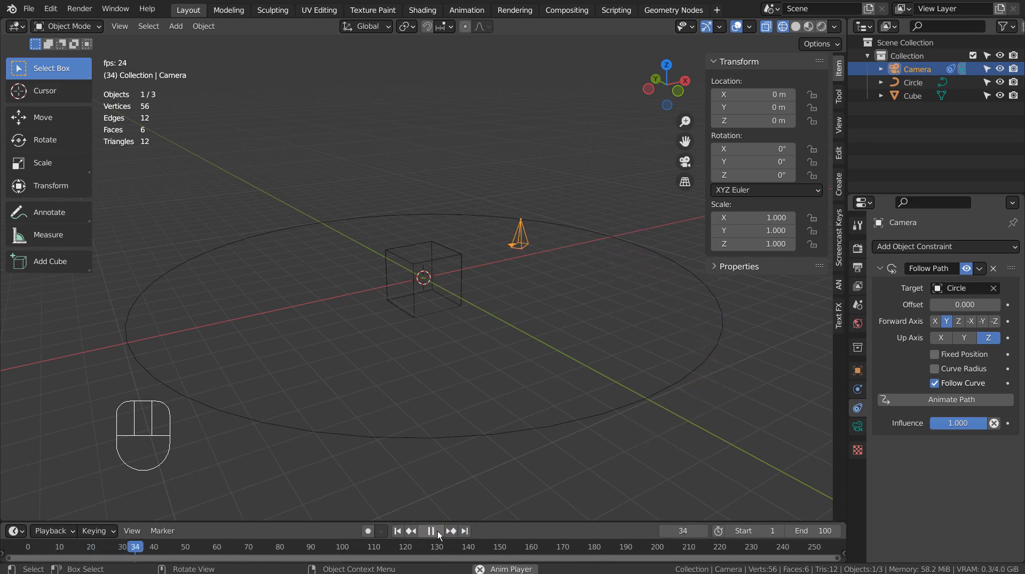
{"action": "left_click", "coordinate": [945, 247]}
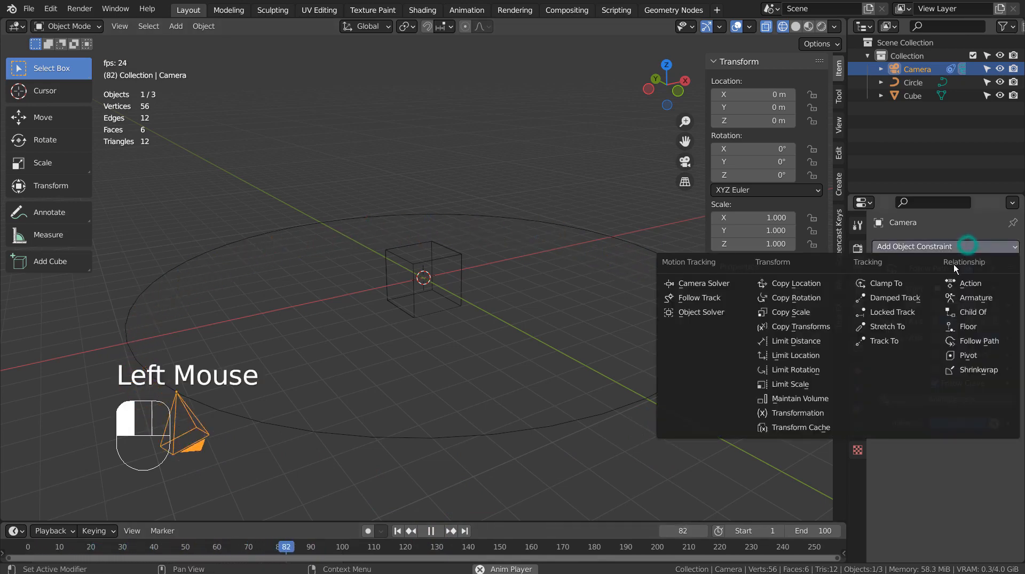
{"action": "left_click", "coordinate": [978, 340]}
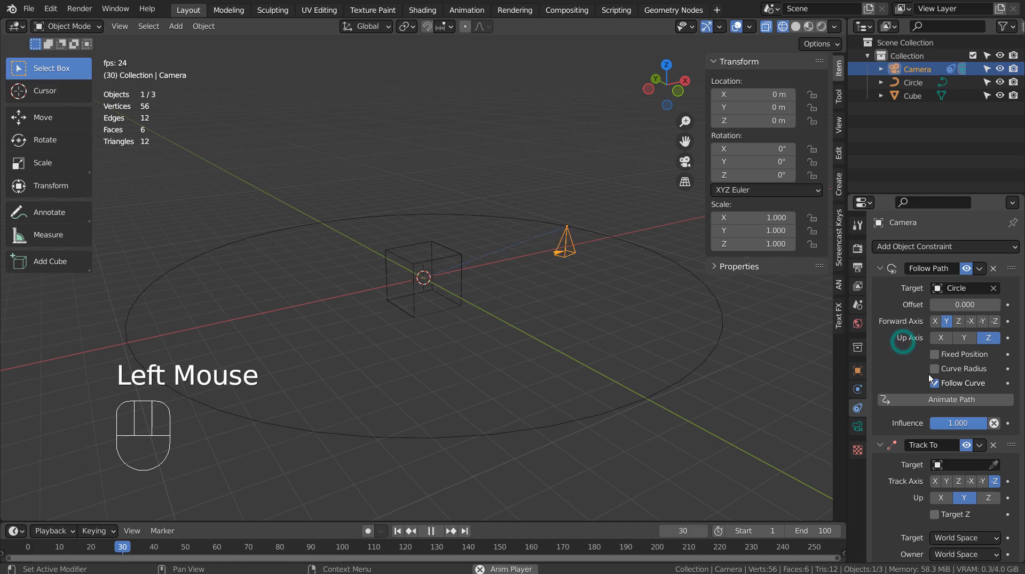
{"action": "left_click", "coordinate": [938, 465]}
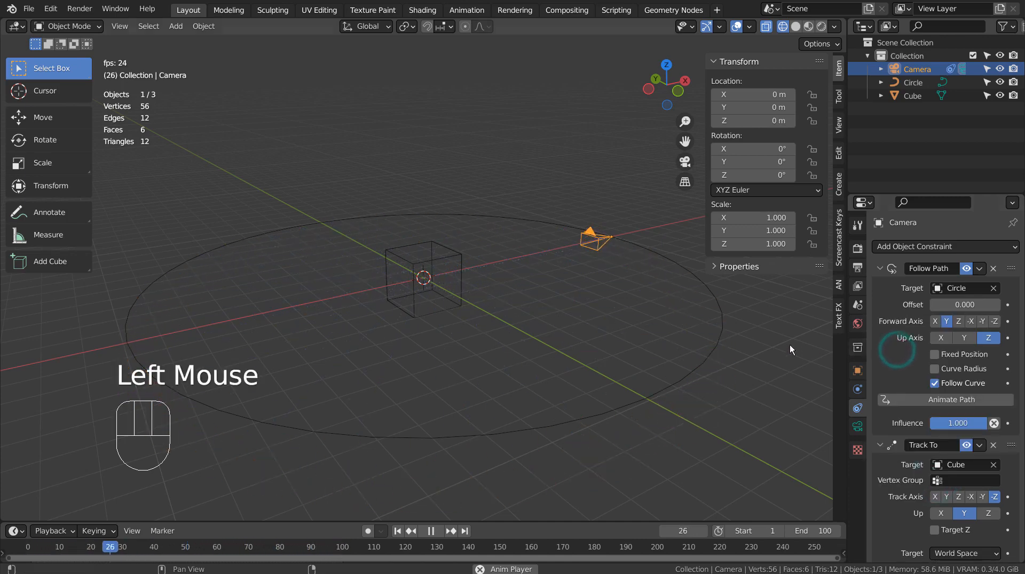
{"action": "key", "text": "KP_0"}
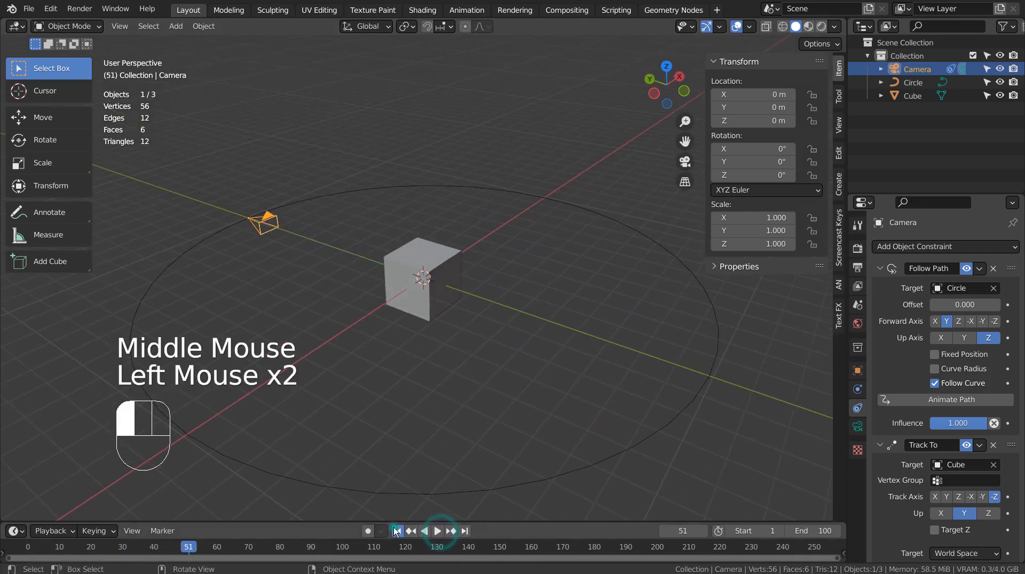
- Play the camera animation in Solid shading and rewind to frame 0
{"action": "left_click", "coordinate": [398, 531]}
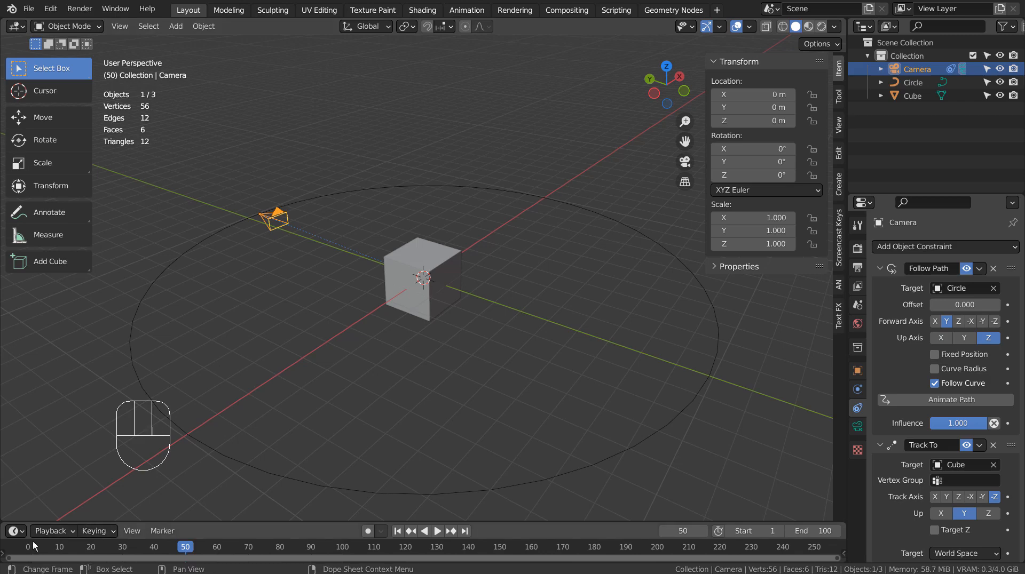
{"action": "left_click", "coordinate": [436, 534]}
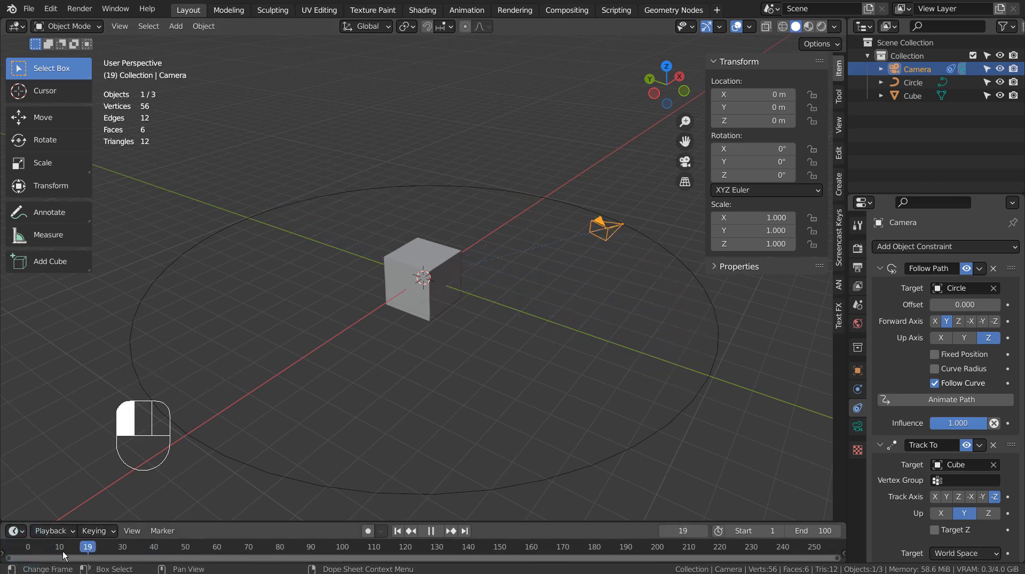
{"action": "left_click", "coordinate": [186, 547]}
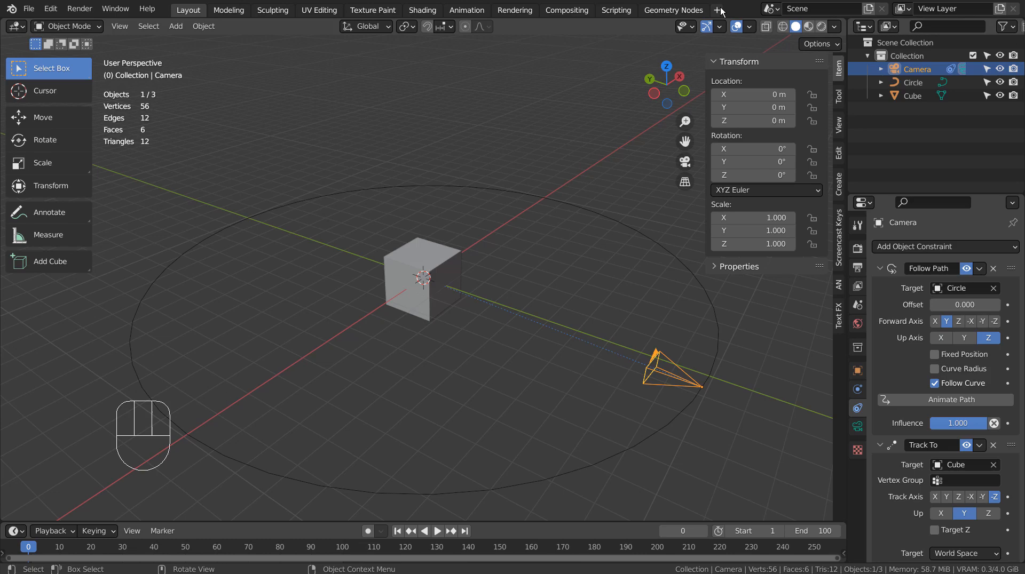
- Create a Graph Editor workspace, select the Circle object in Layout, and view its curve
{"action": "left_click", "coordinate": [715, 9]}
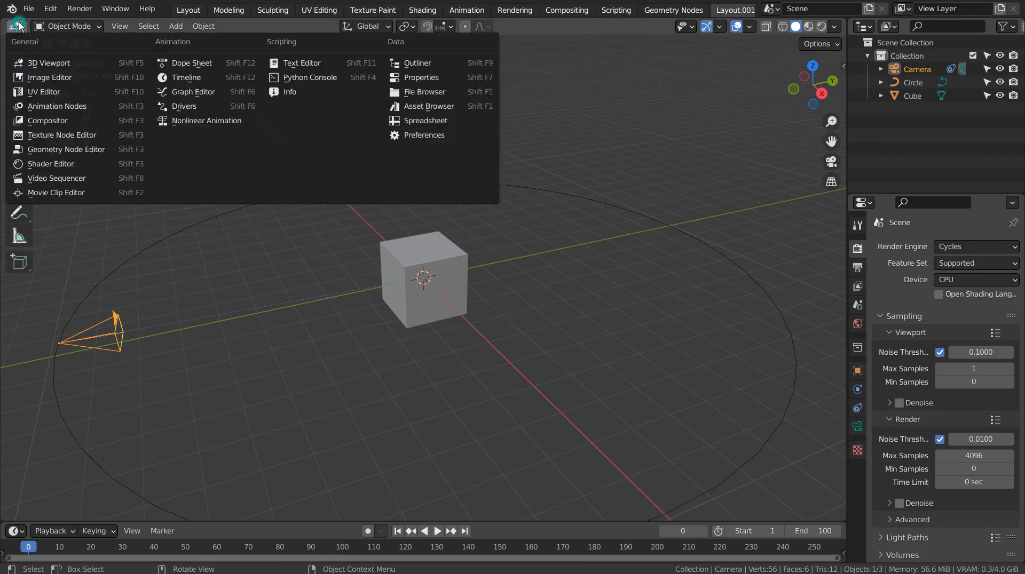
{"action": "mouse_move", "coordinate": [50, 151]}
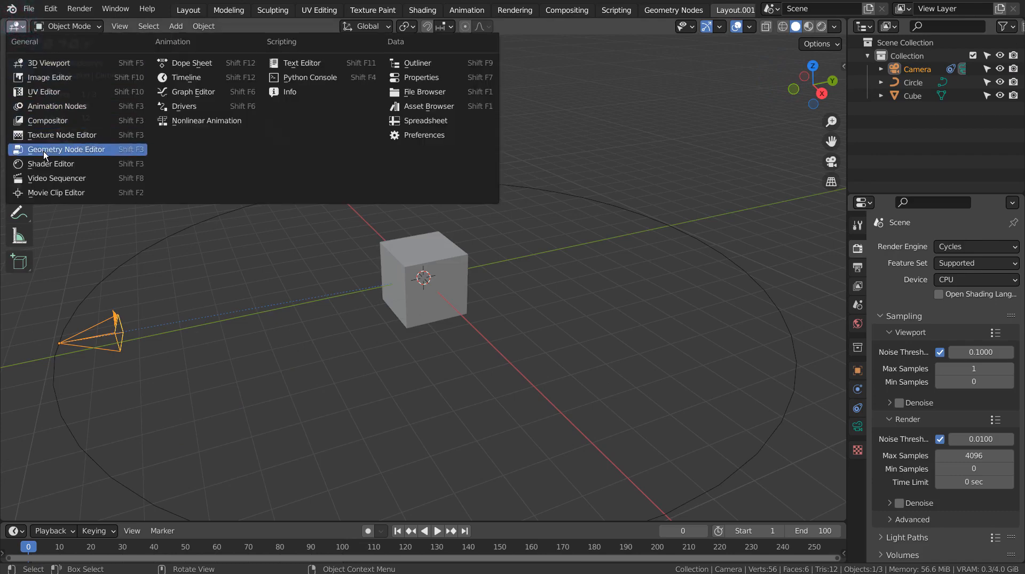
{"action": "mouse_move", "coordinate": [89, 75]}
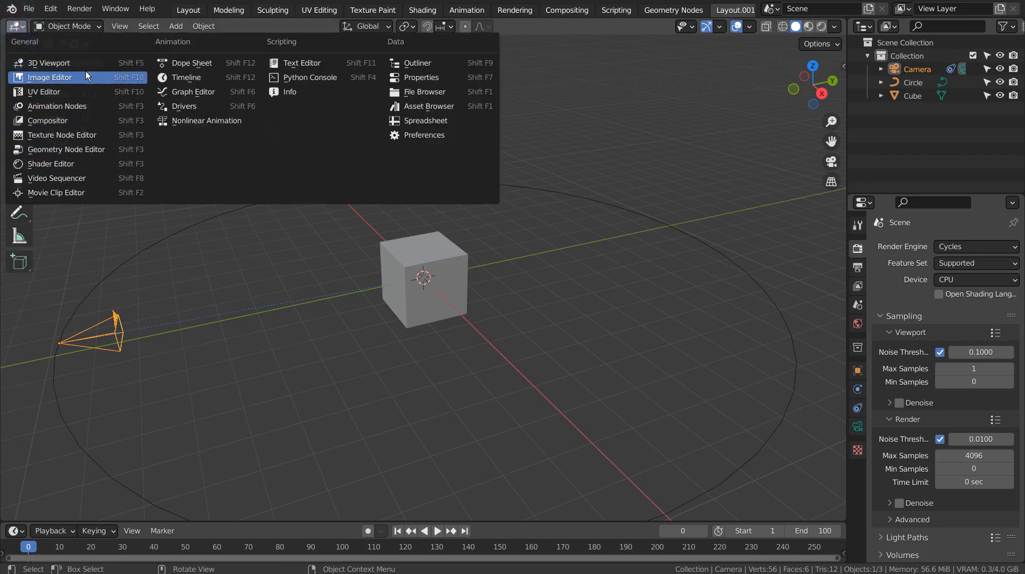
{"action": "mouse_move", "coordinate": [203, 107]}
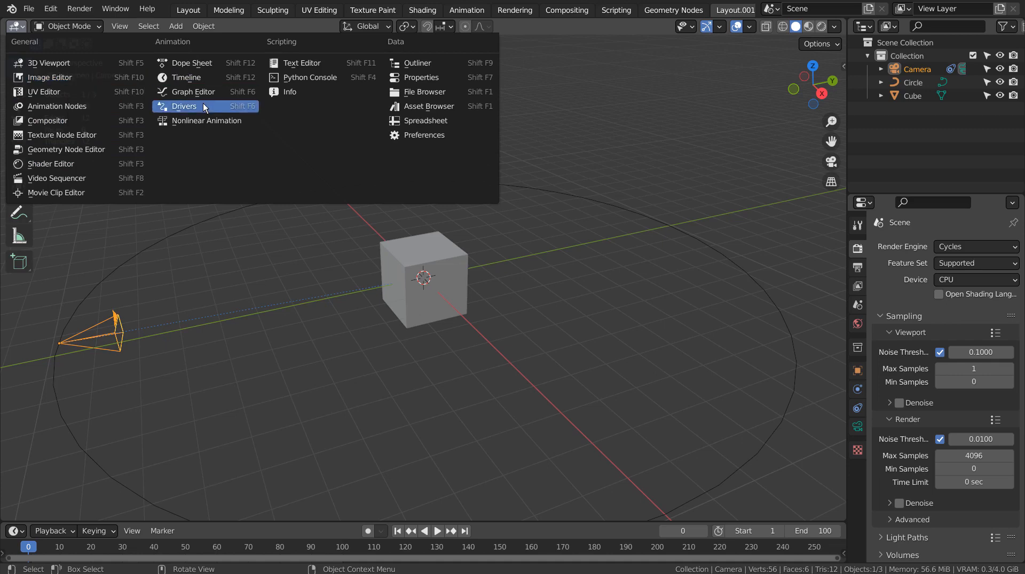
{"action": "left_click", "coordinate": [184, 106]}
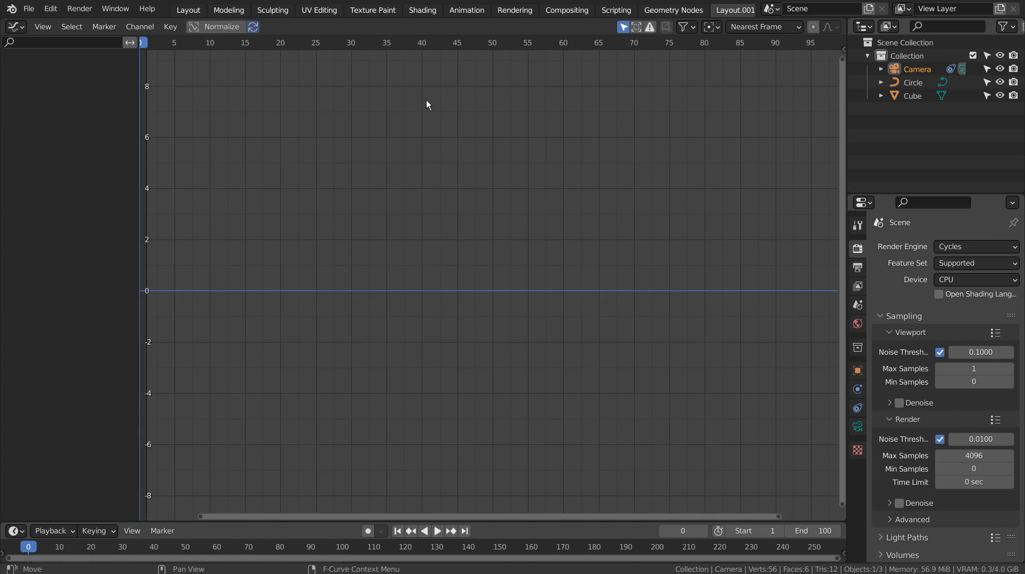
{"action": "left_click", "coordinate": [188, 10]}
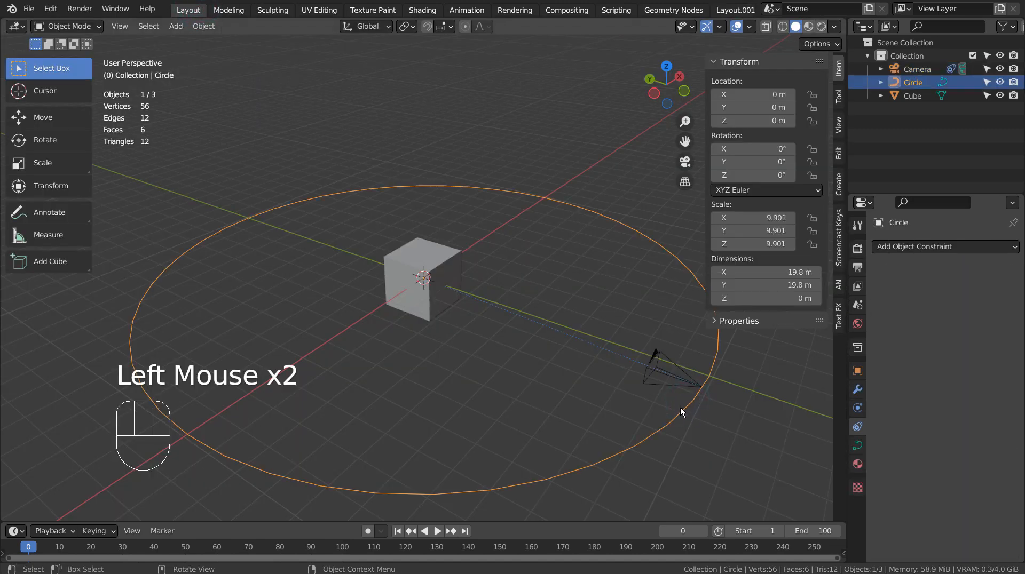
{"action": "left_click", "coordinate": [688, 404]}
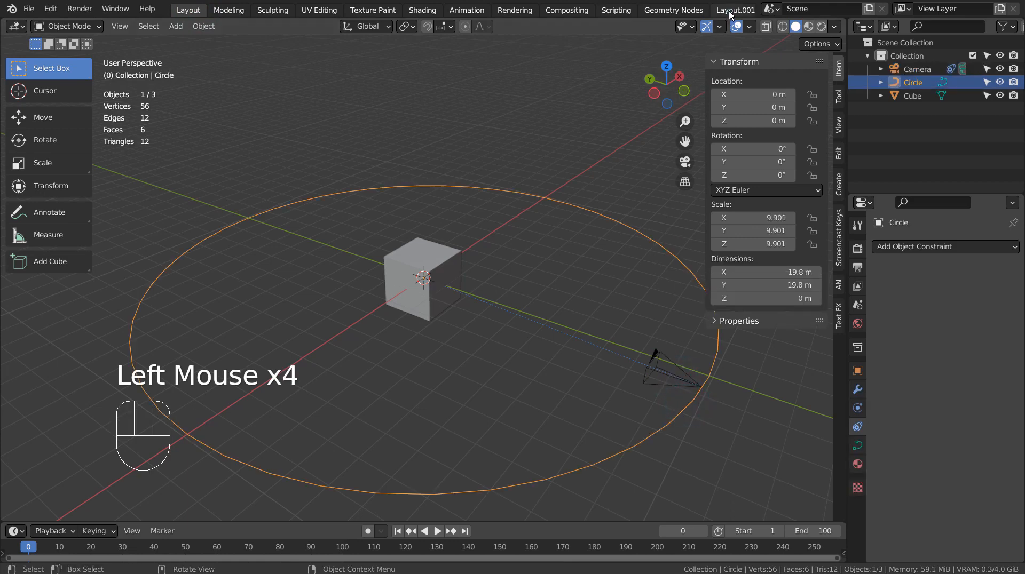
{"action": "left_click", "coordinate": [734, 10]}
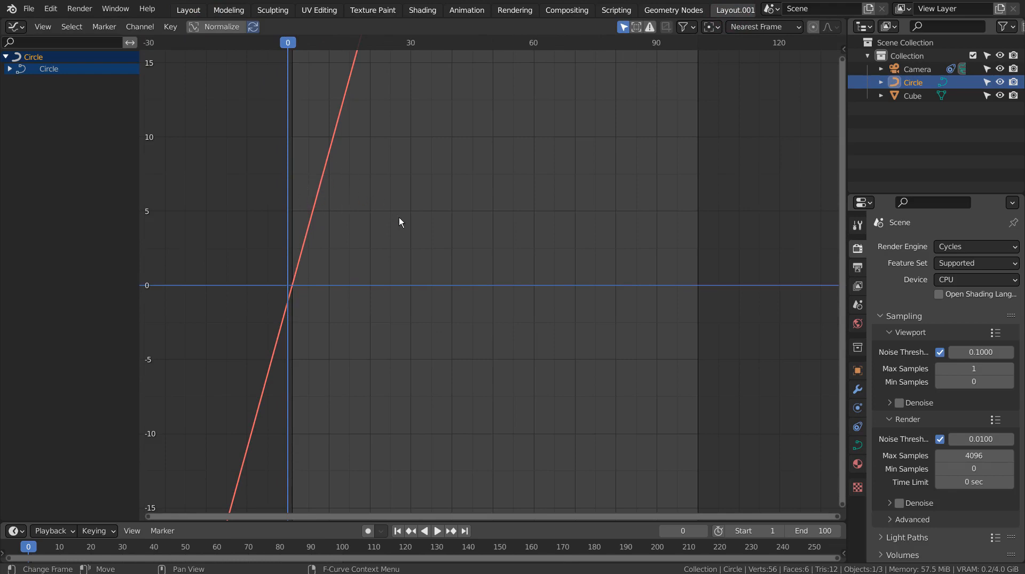
- Show the Circle curve's Generator modifier in the sidebar Modifiers tab and enable Restrict Frame Range
{"action": "key", "text": "N"}
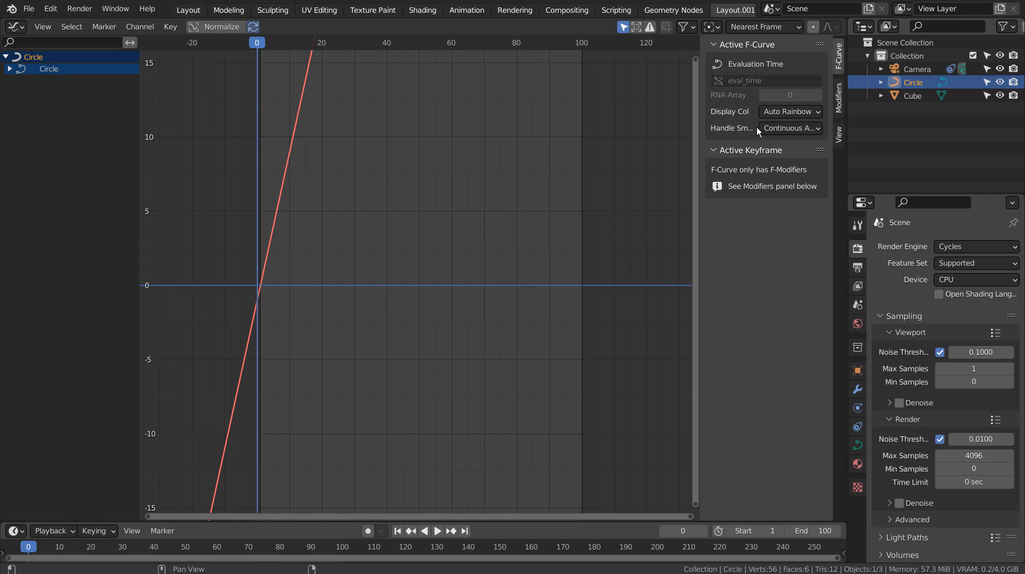
{"action": "left_click", "coordinate": [837, 95]}
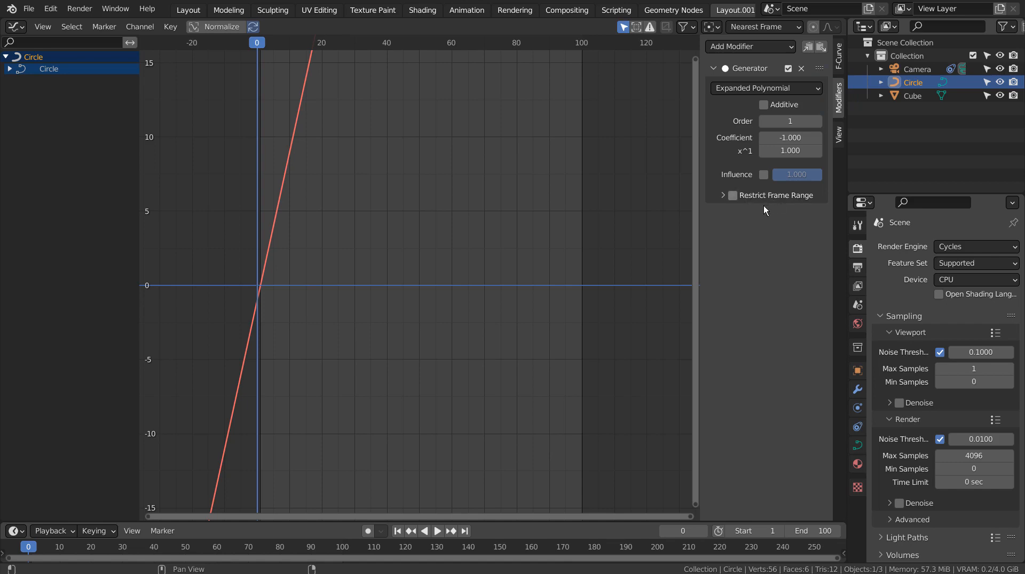
{"action": "left_click", "coordinate": [732, 195]}
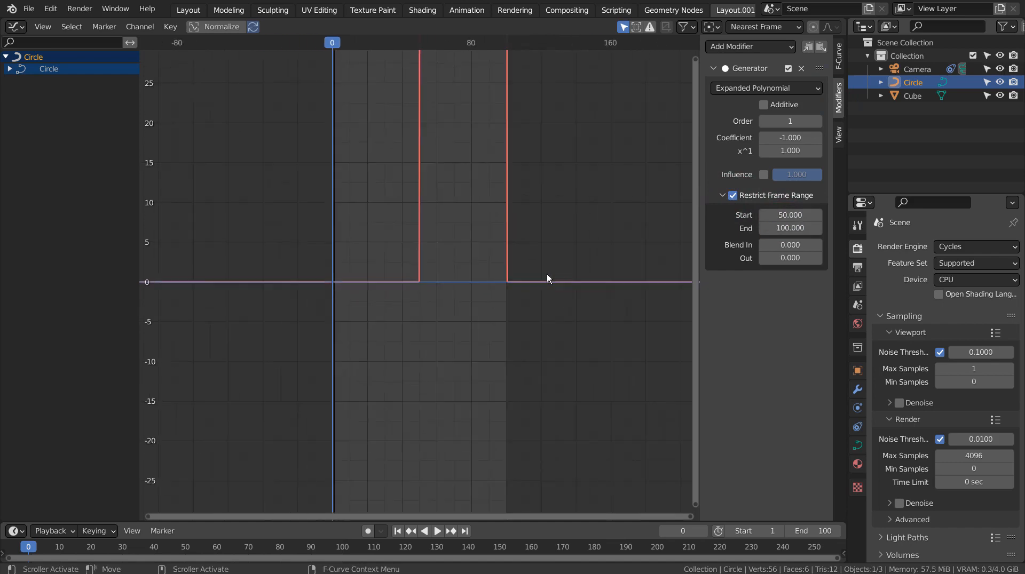
- Set the Generator's restricted frame range to start 50 and end 100
{"action": "scroll", "scroll_direction": "down", "scroll_amount": 3}
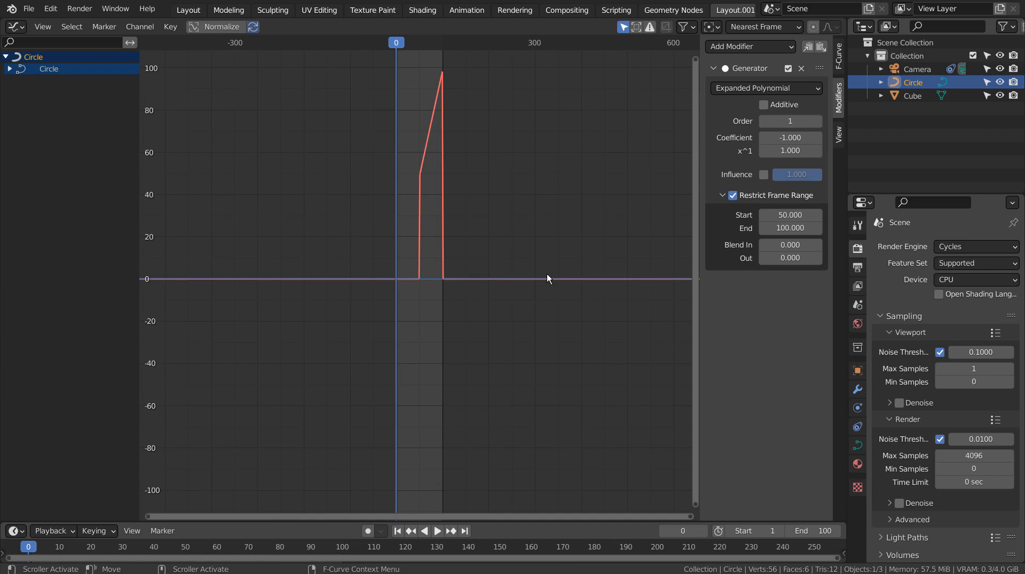
{"action": "mouse_move", "coordinate": [197, 26]}
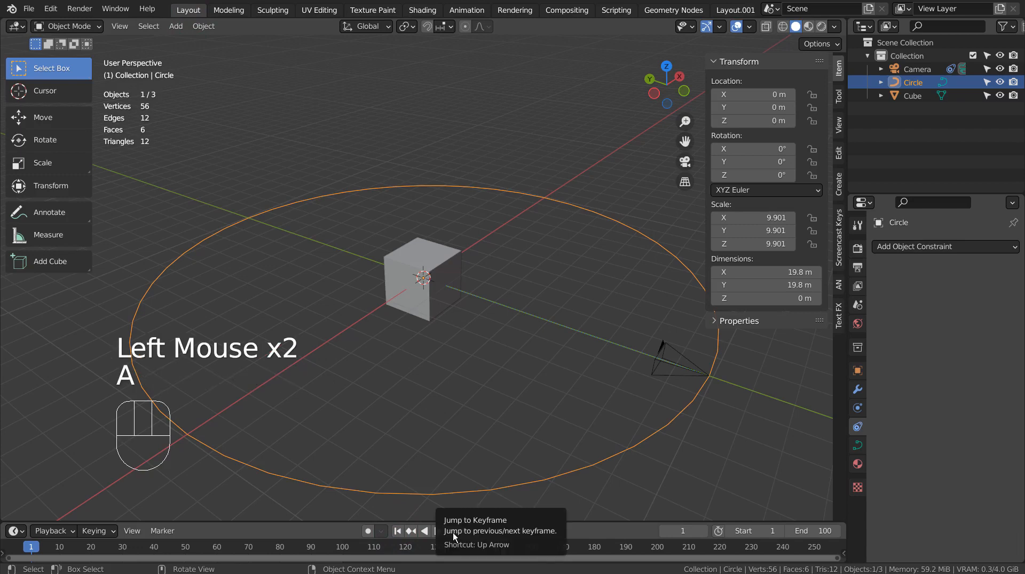
- Play and stop the animation to confirm the camera waits until frame 50
{"action": "left_click", "coordinate": [436, 531]}
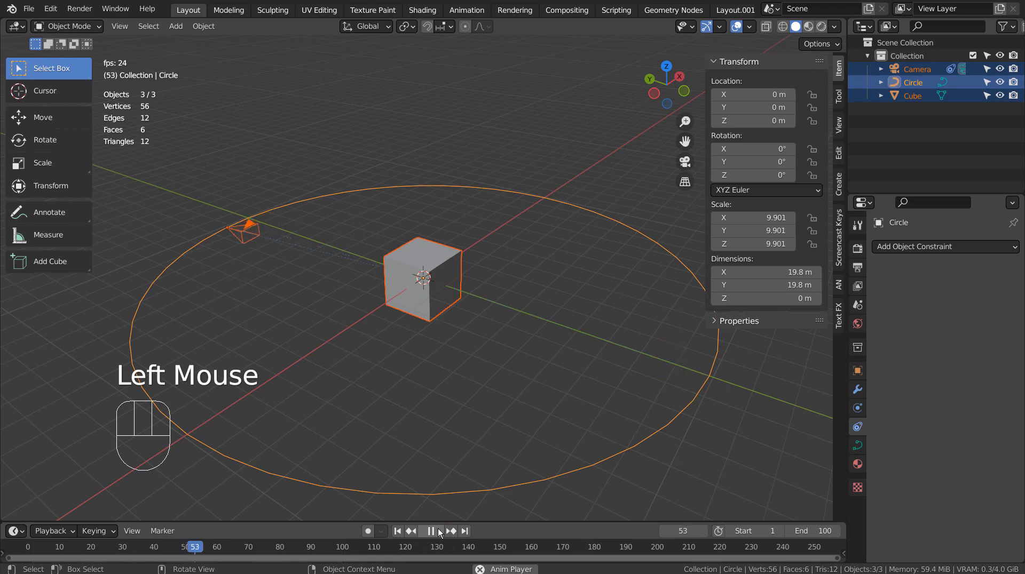
{"action": "left_click", "coordinate": [398, 531]}
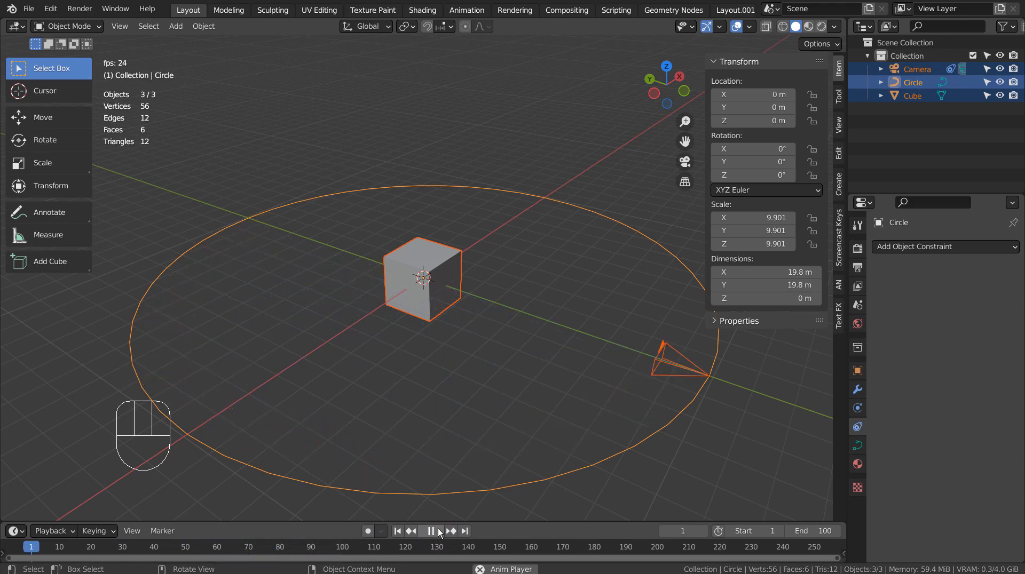
{"action": "left_click", "coordinate": [430, 531]}
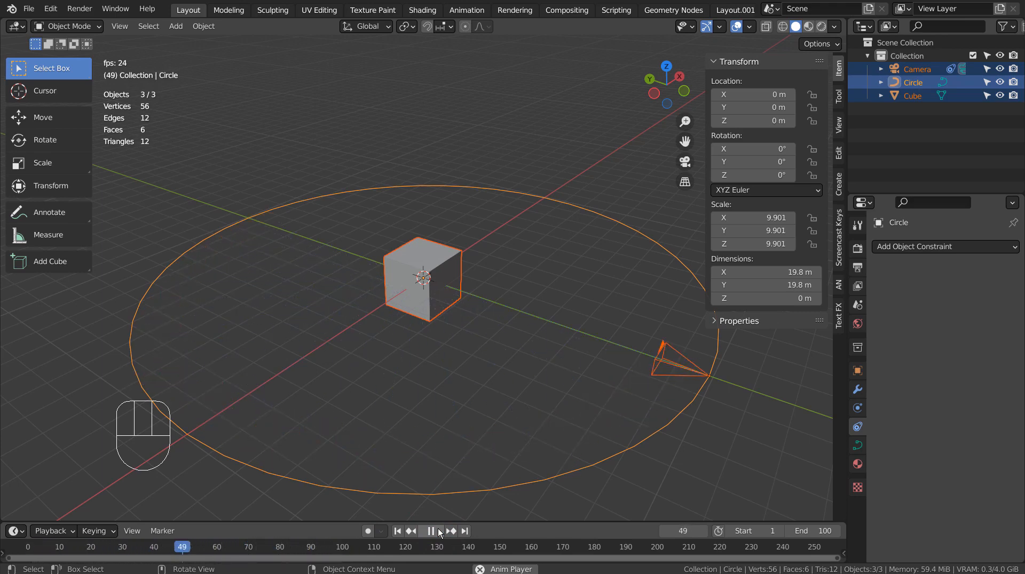
{"action": "left_click", "coordinate": [431, 531]}
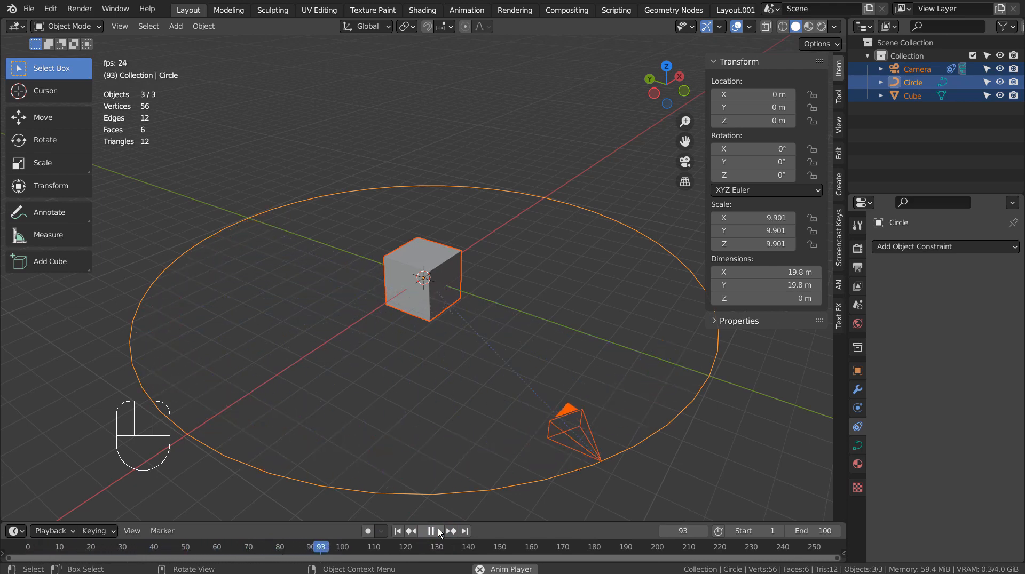
{"action": "left_click", "coordinate": [437, 530]}
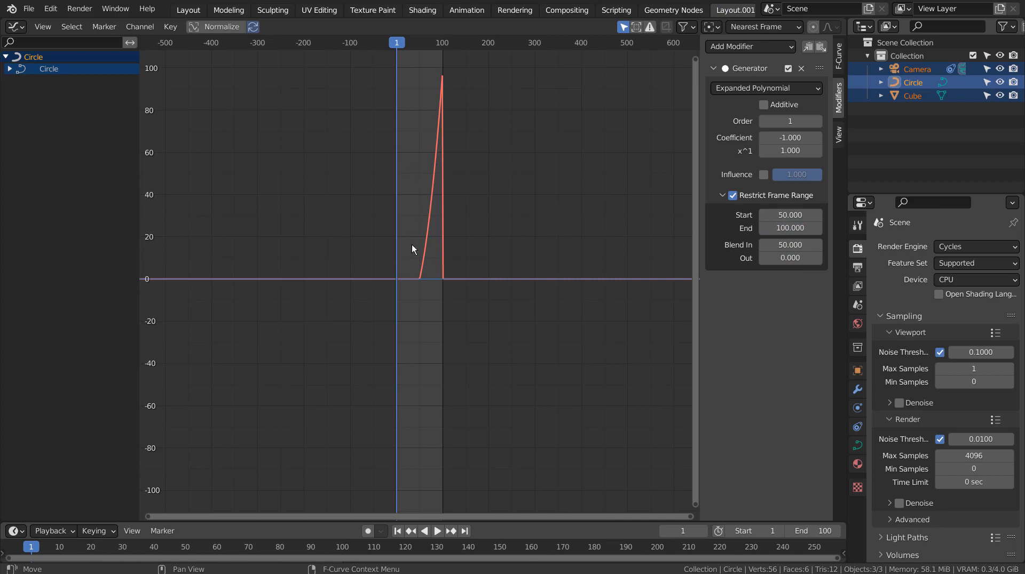
{"action": "mouse_move", "coordinate": [148, 9]}
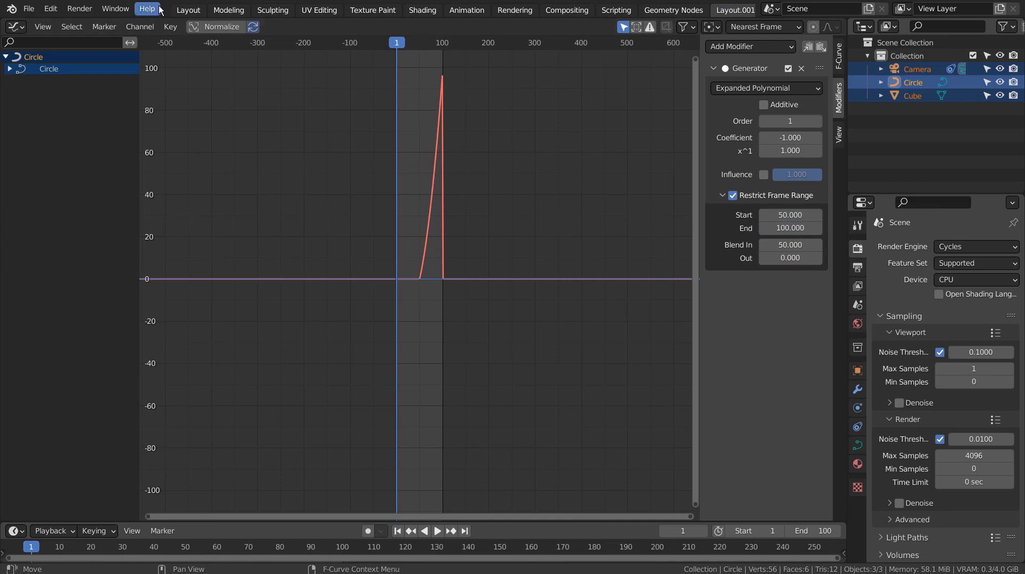
- Return to Layout and replay the animation with the 50-frame blend-in
{"action": "left_click", "coordinate": [187, 10]}
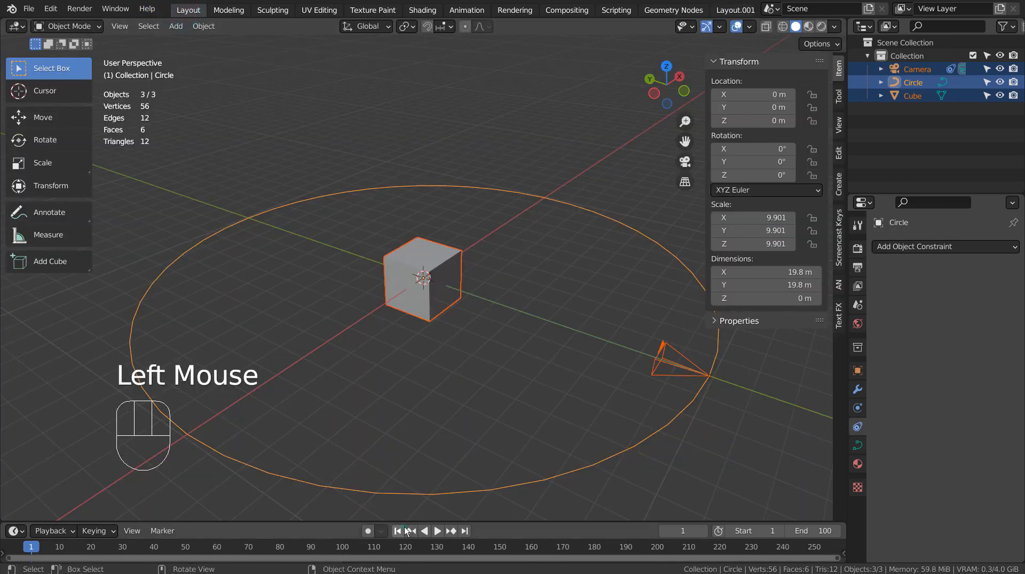
{"action": "left_click", "coordinate": [436, 530]}
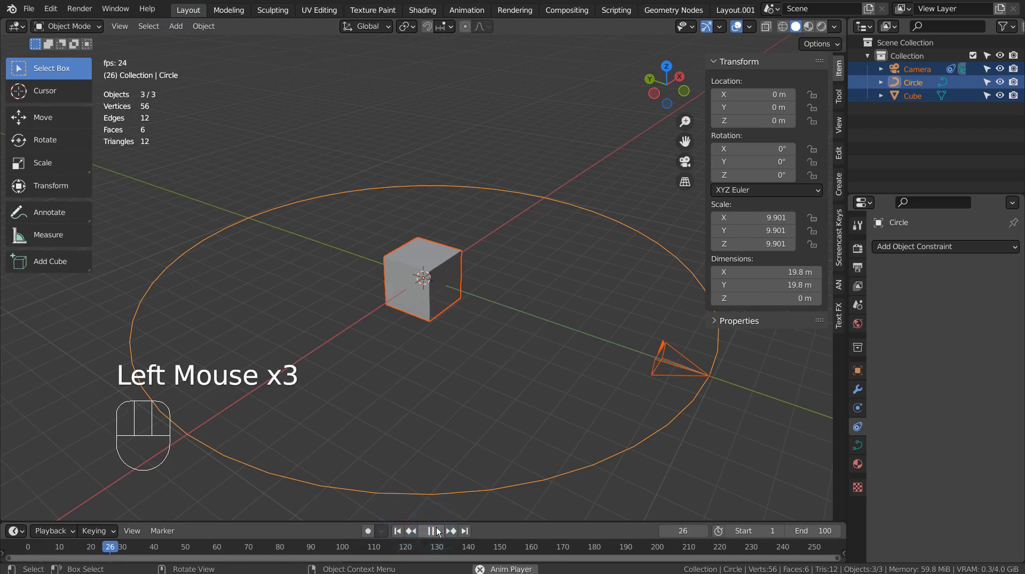